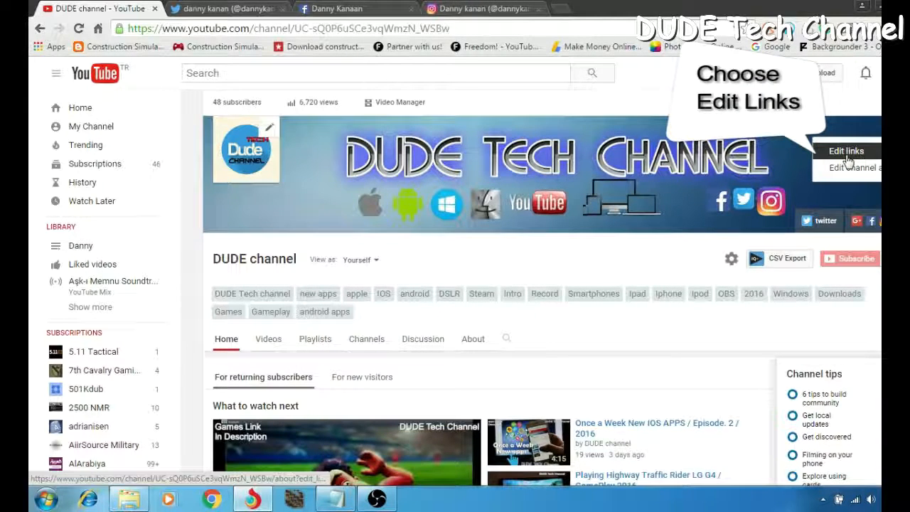
# Step: Choose Edit links from the channel art's pencil menu to reach the Twitter, Facebook, Instagram links
pyautogui.click(846, 151)
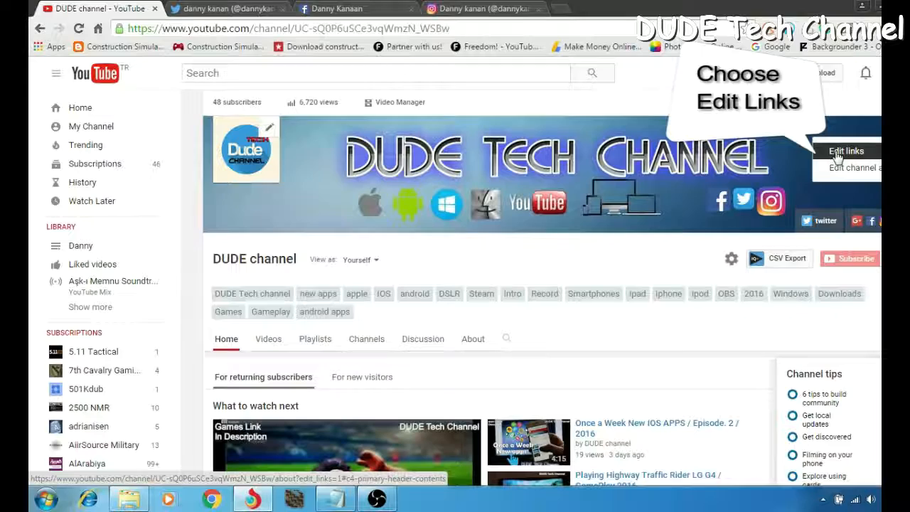
pyautogui.click(846, 150)
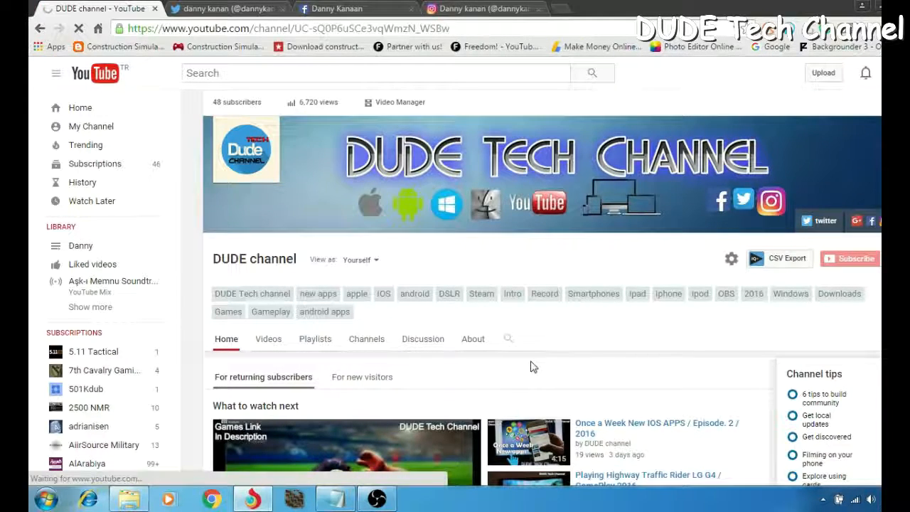
pyautogui.click(472, 338)
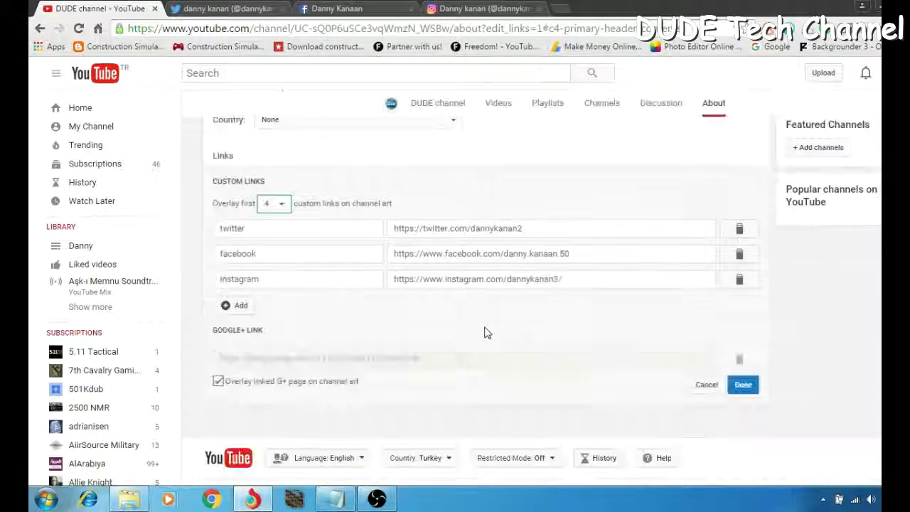
# Step: Add a blank fourth custom link row, then switch to the Twitter profile tab
pyautogui.scroll(-3)
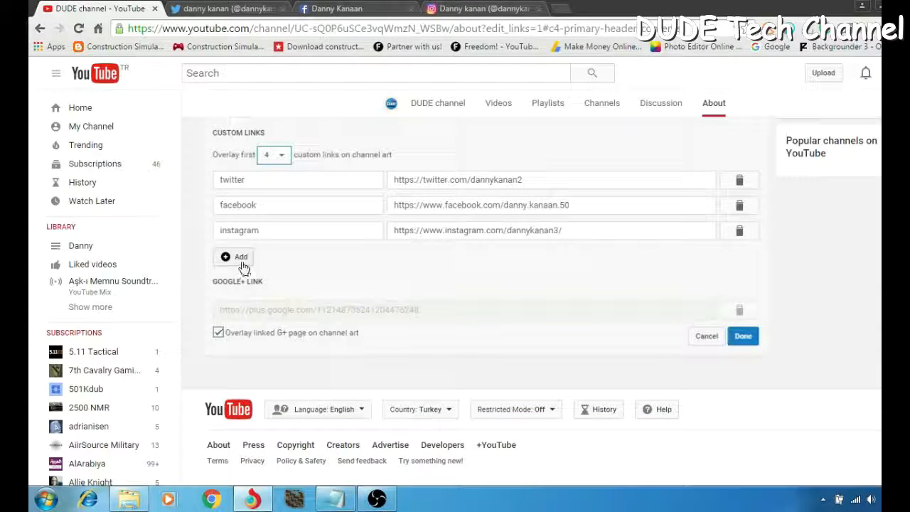
pyautogui.moveTo(241, 264)
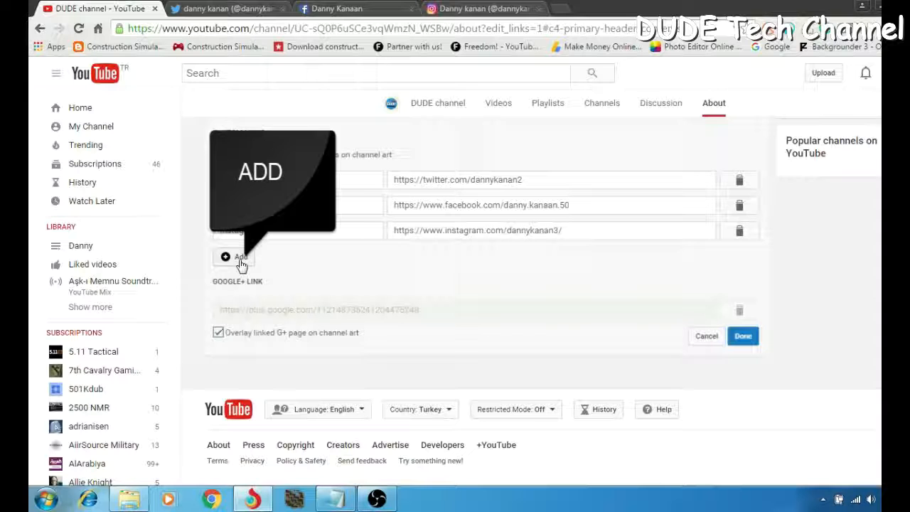
pyautogui.moveTo(270, 265)
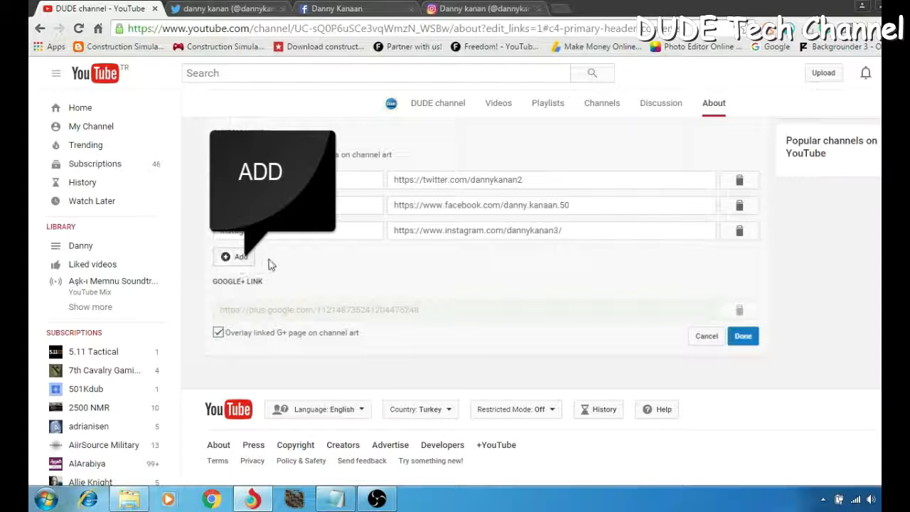
pyautogui.click(233, 257)
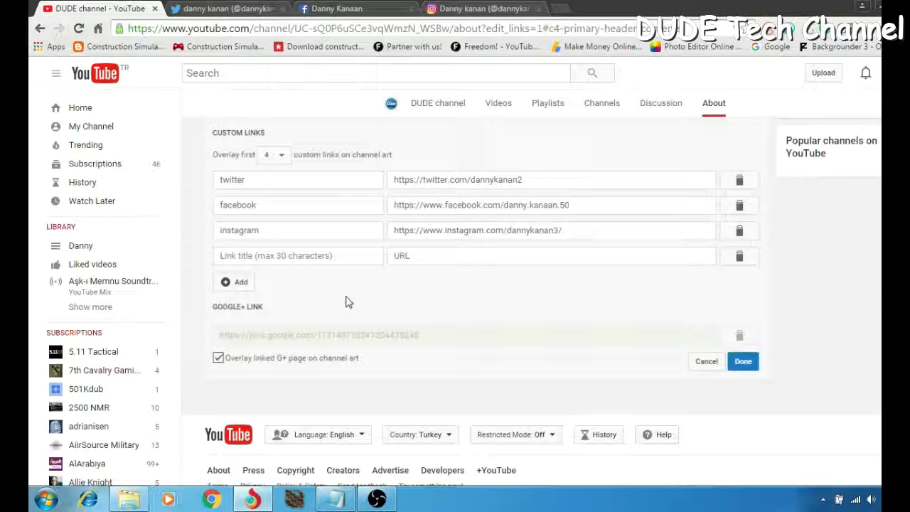
pyautogui.click(297, 255)
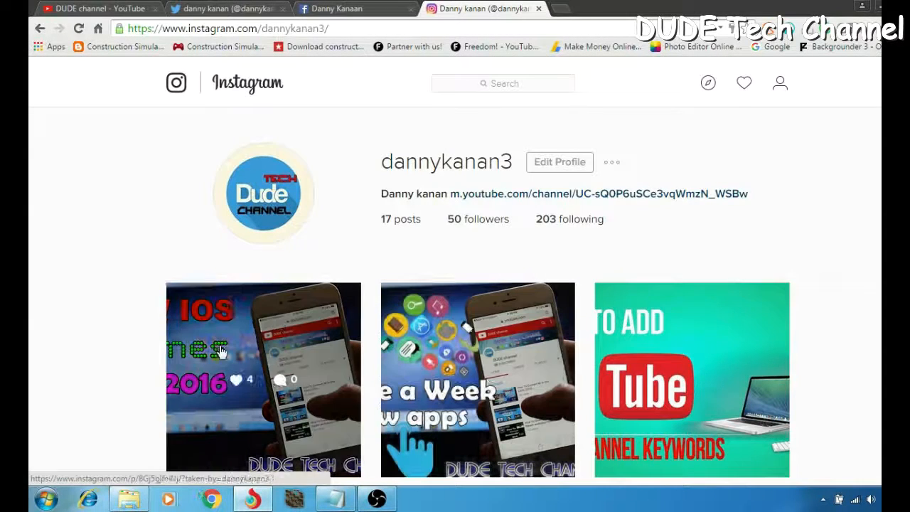
pyautogui.moveTo(76, 355)
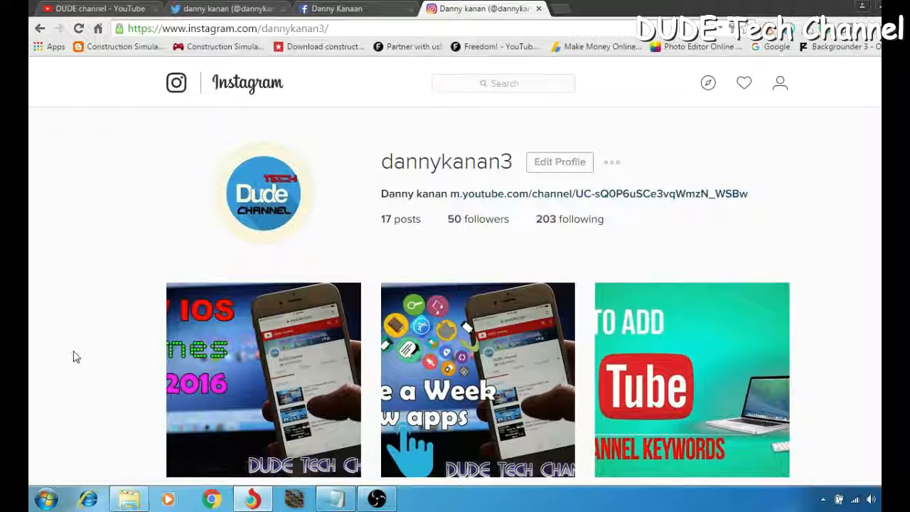
pyautogui.moveTo(825, 247)
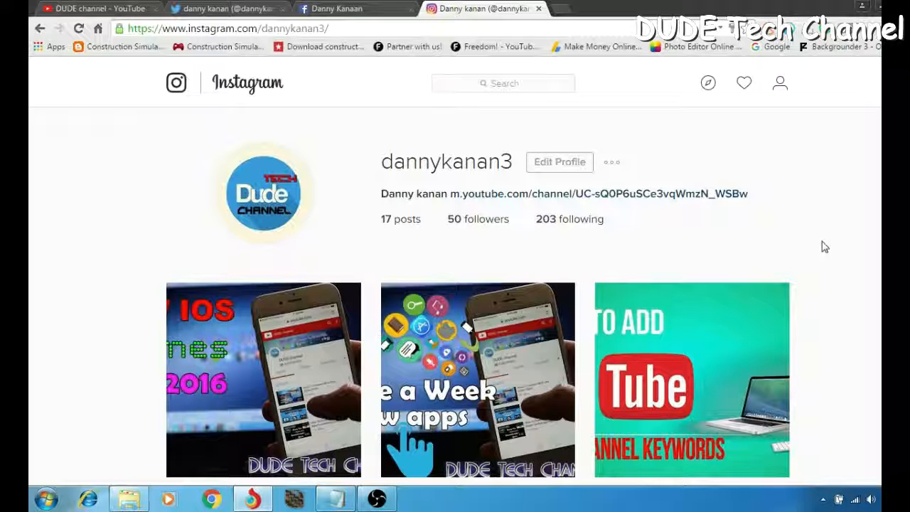
pyautogui.click(227, 8)
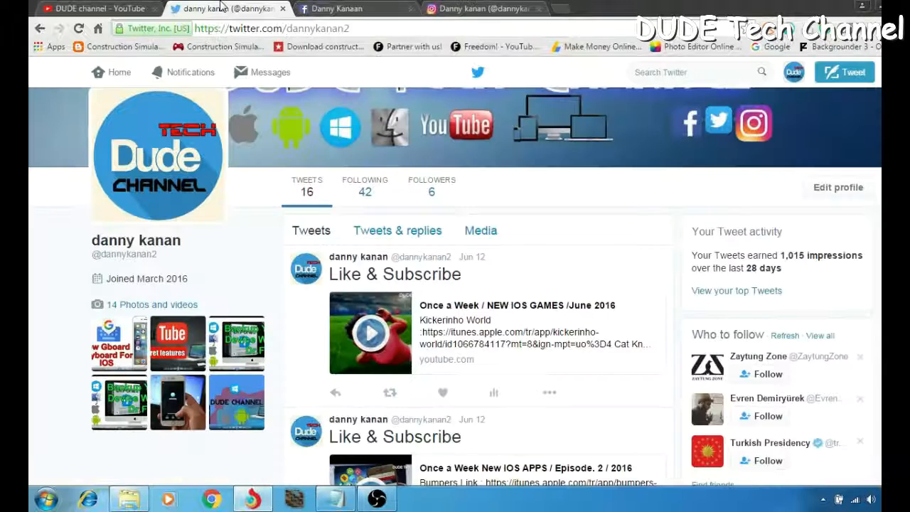
# Step: Review the Facebook profile and select its address to copy
pyautogui.click(348, 8)
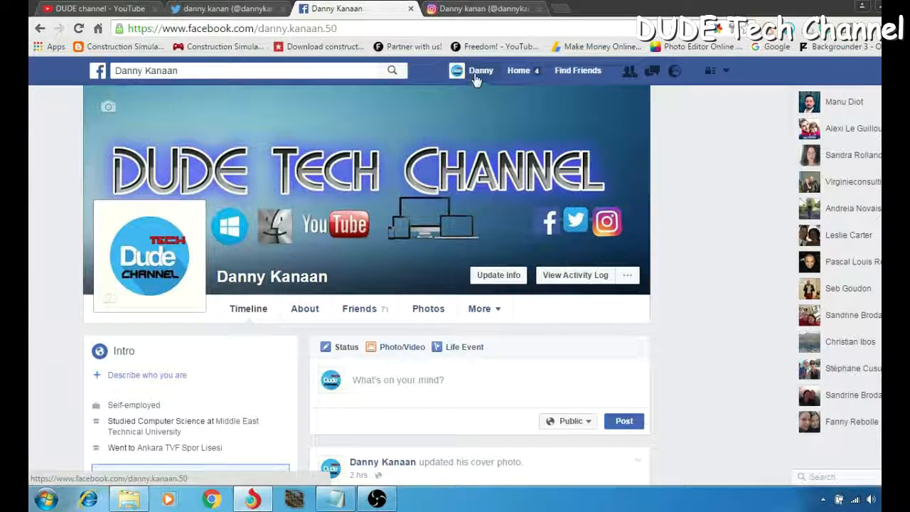
pyautogui.click(481, 70)
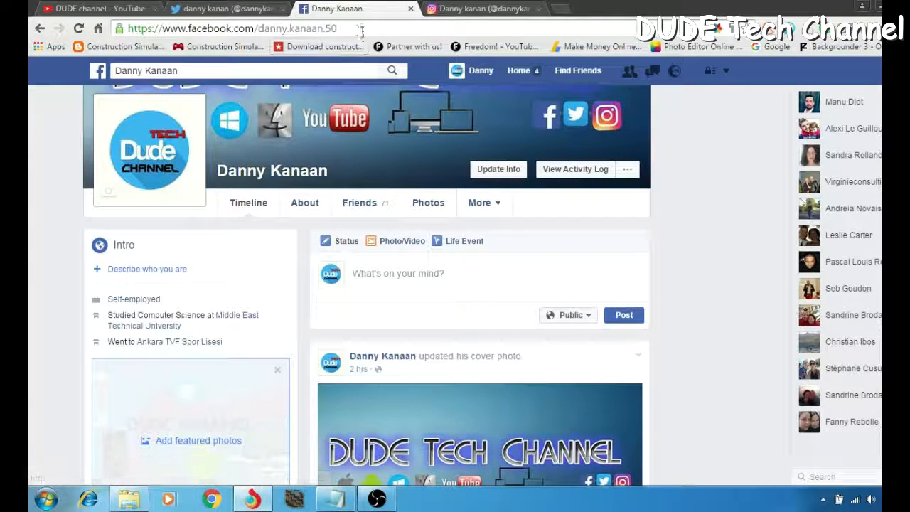
pyautogui.click(231, 28)
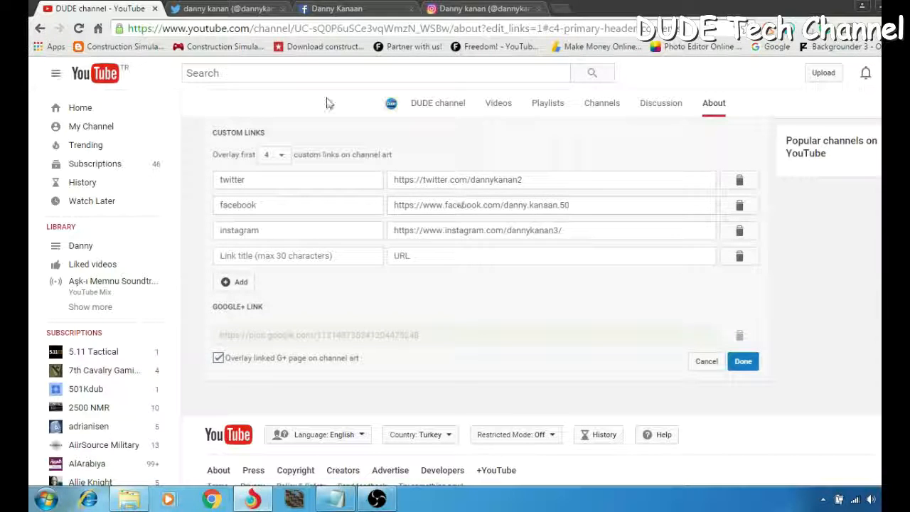
pyautogui.click(348, 8)
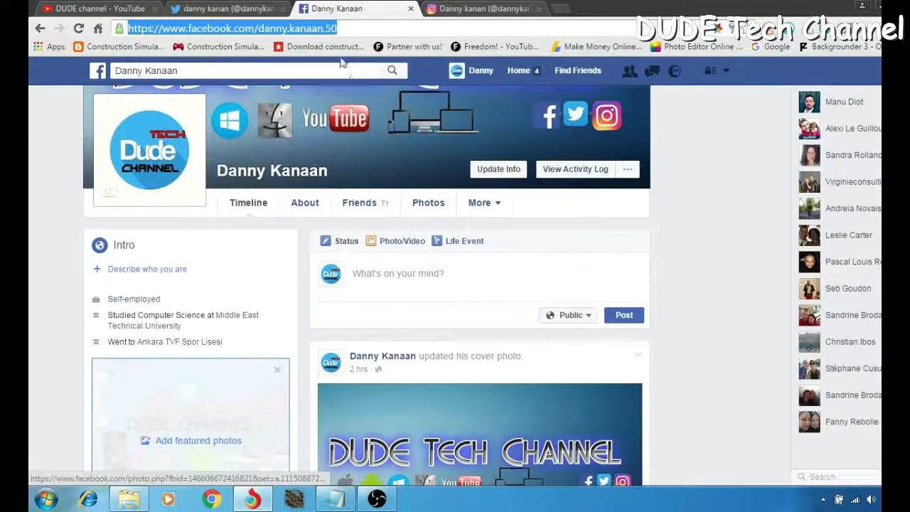
pyautogui.click(96, 8)
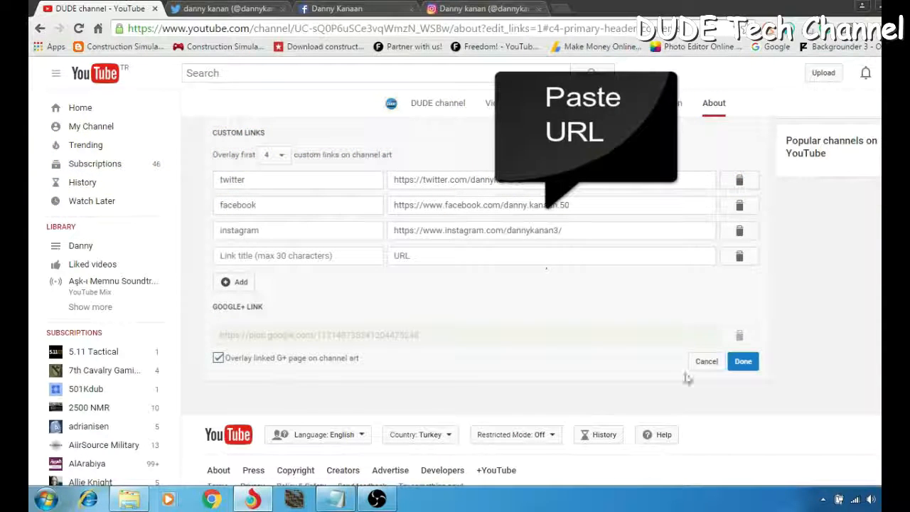
pyautogui.moveTo(734, 412)
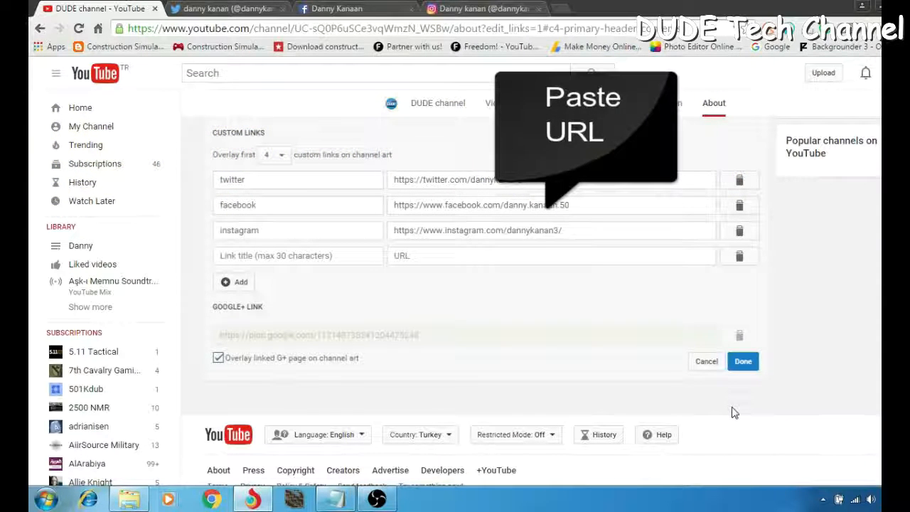
pyautogui.moveTo(488, 297)
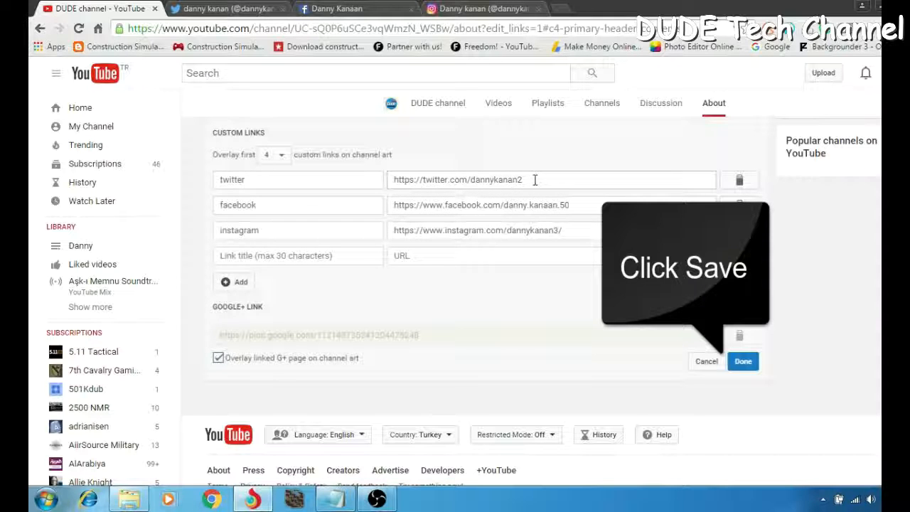
pyautogui.click(353, 8)
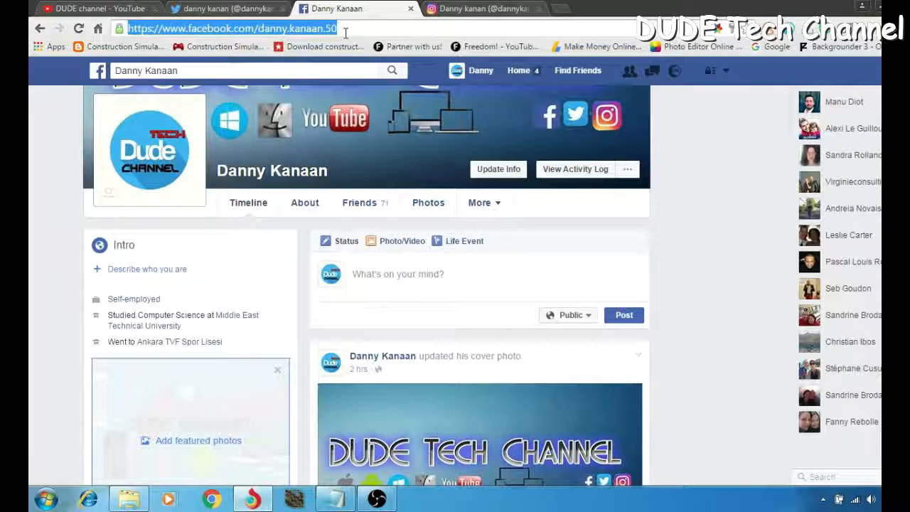
pyautogui.click(96, 8)
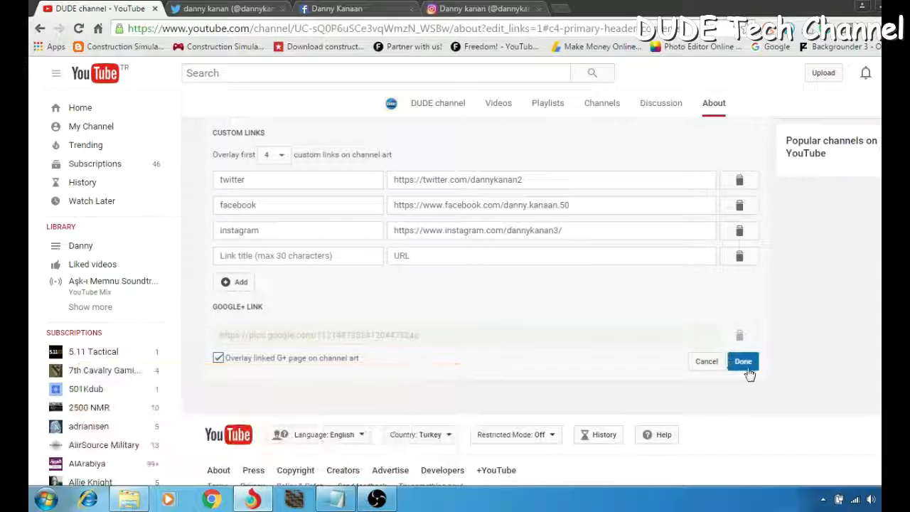
pyautogui.moveTo(702, 375)
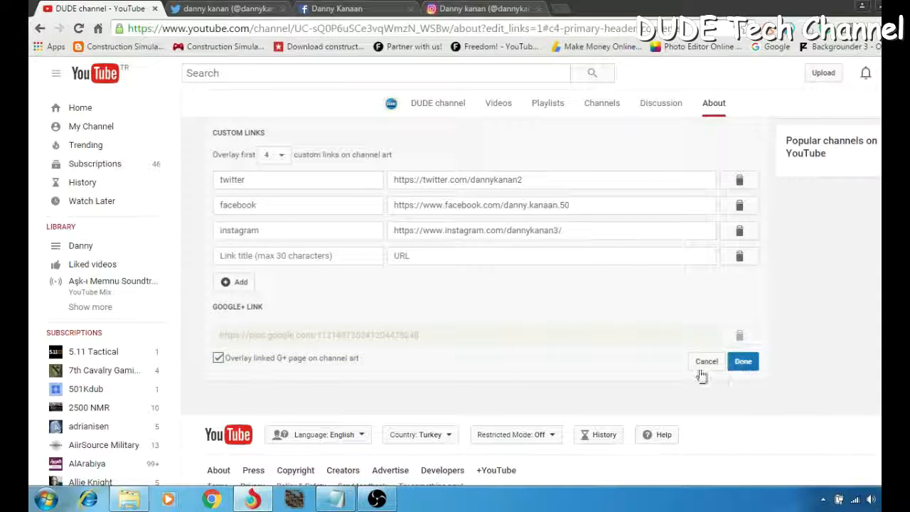
pyautogui.moveTo(742, 361)
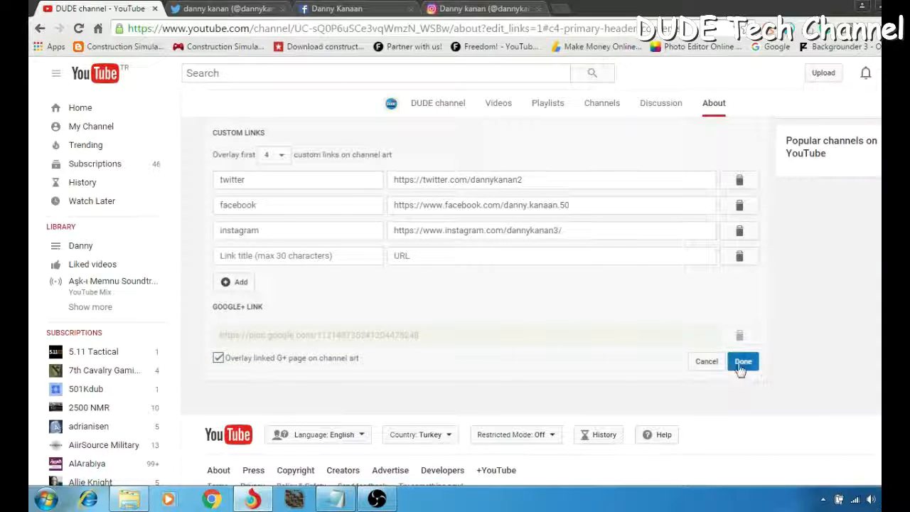
pyautogui.moveTo(549, 377)
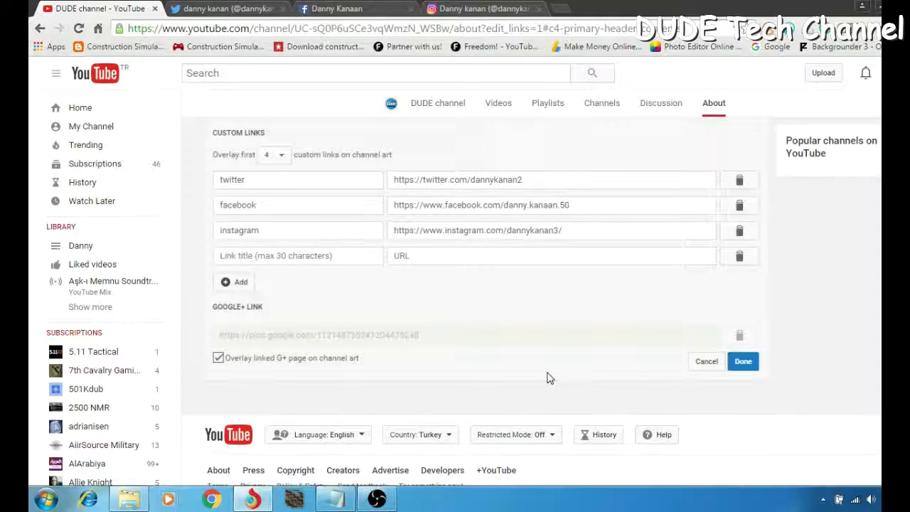
# Step: Save the custom links with Done
pyautogui.click(742, 361)
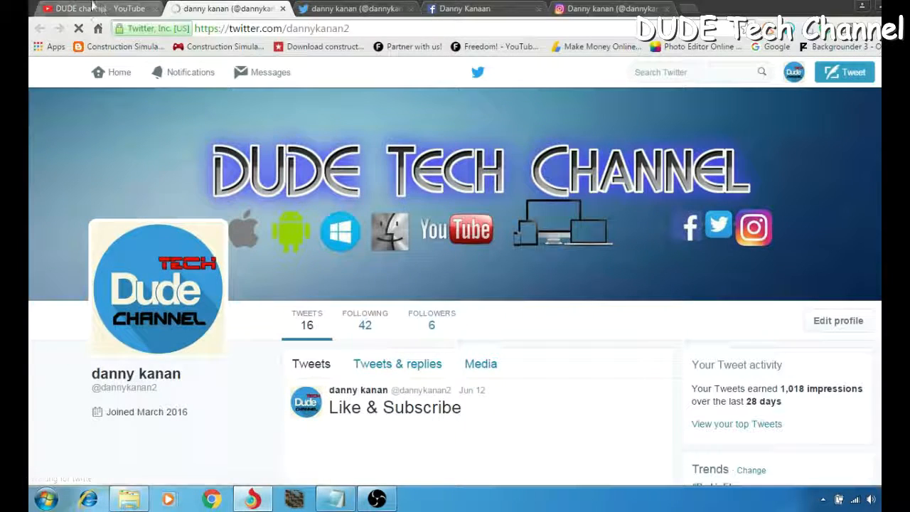
# Step: From the YouTube channel page, open the banner's Instagram link to dannykanan3's profile
pyautogui.click(96, 8)
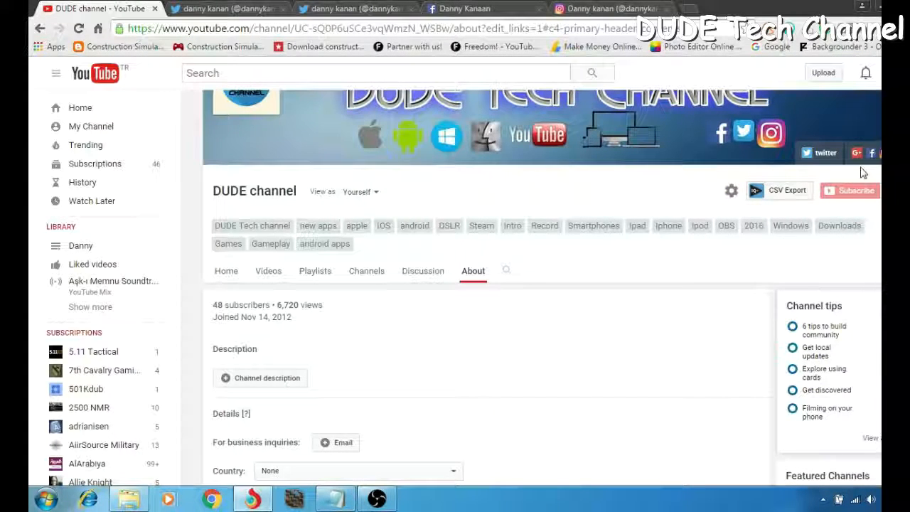
pyautogui.click(770, 133)
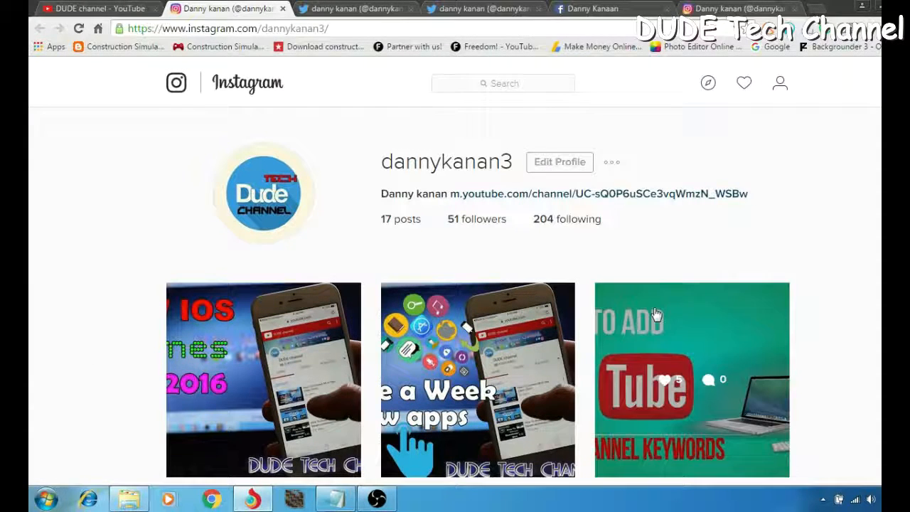
pyautogui.moveTo(858, 346)
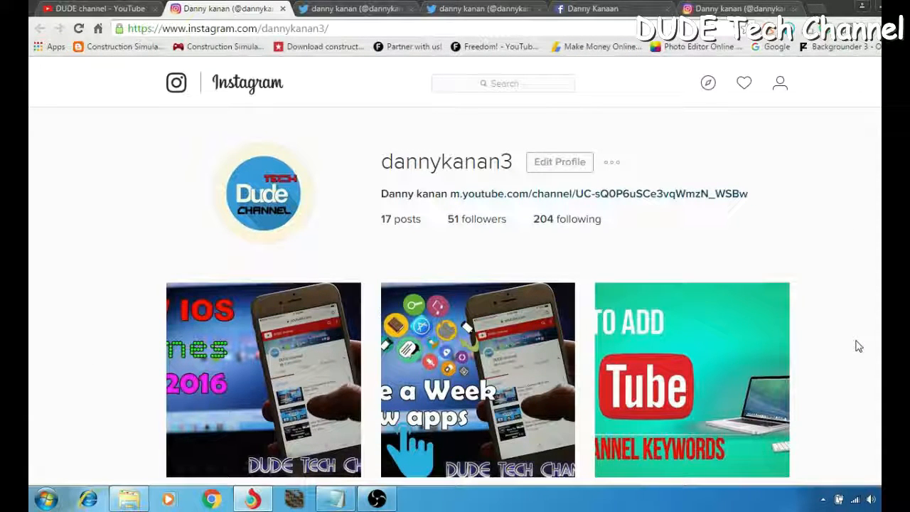